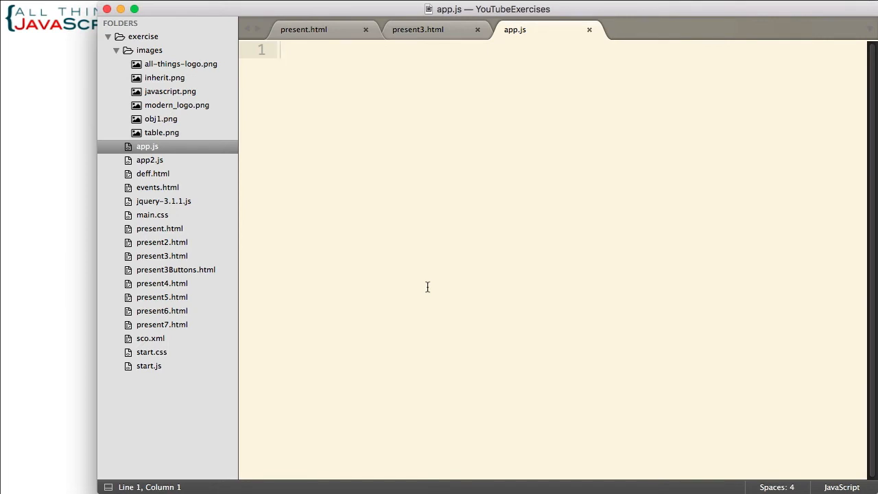
Declare var a = 5, b = 10 in app.js.
{"action": "type", "text": "var a = 5,"}
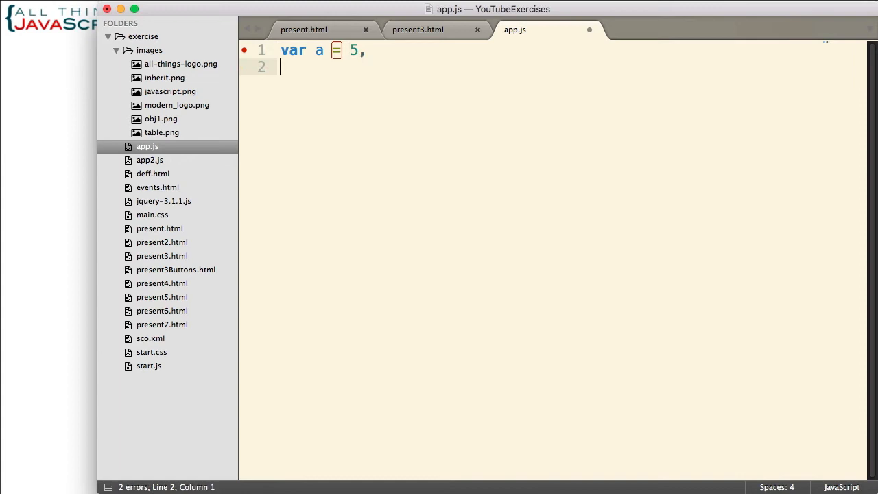
{"action": "type", "text": "b = 10;"}
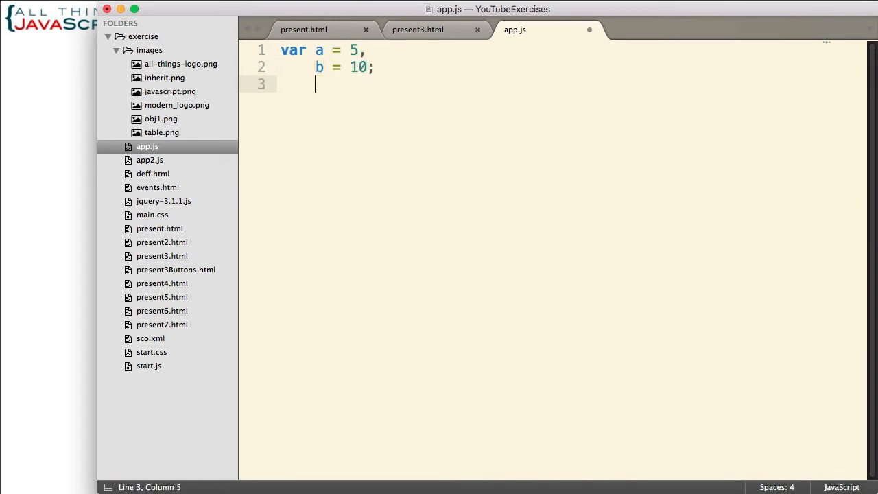
{"action": "key", "text": "return"}
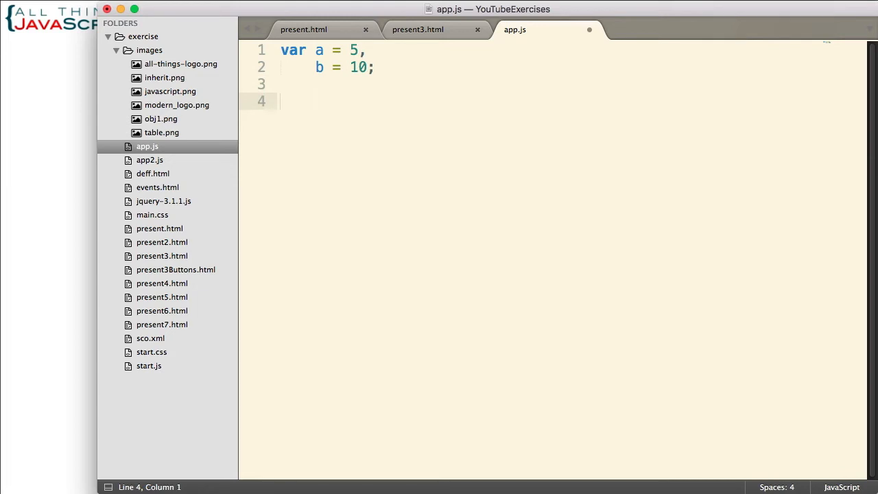
Add an empty switch(a + b) { } block below the declarations.
{"action": "type", "text": "switch"}
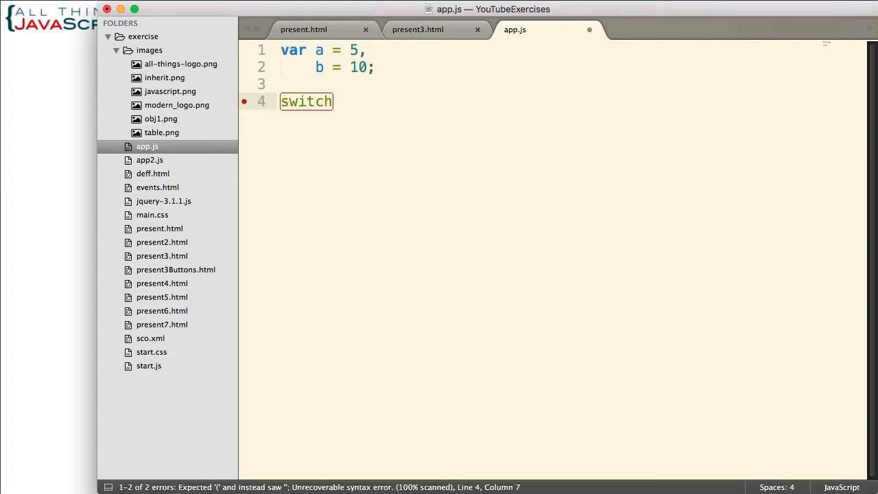
{"action": "type", "text": "()"}
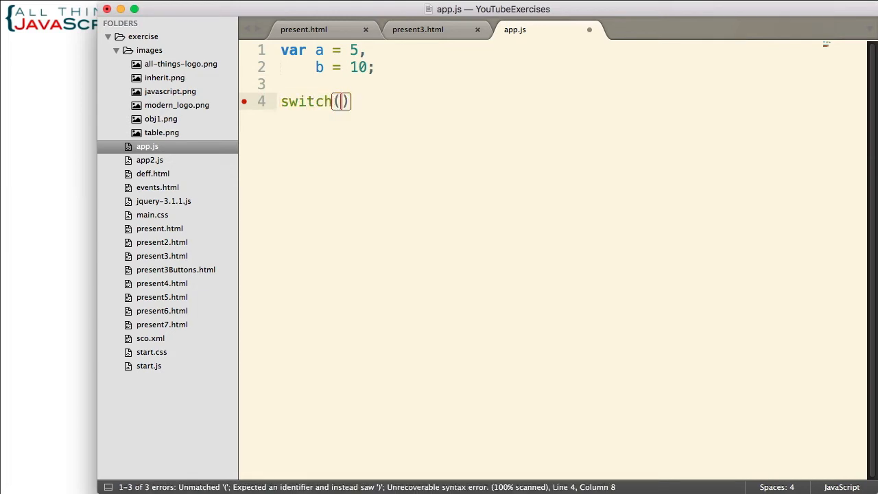
{"action": "type", "text": "a +"}
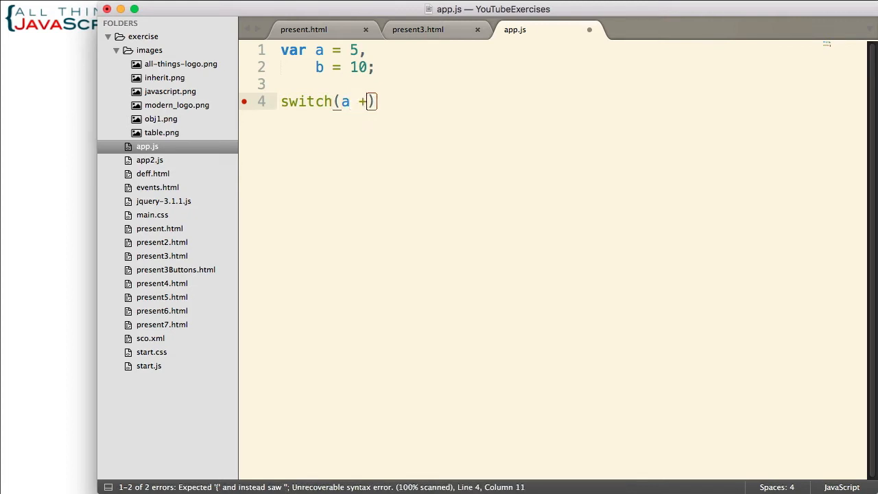
{"action": "type", "text": "b"}
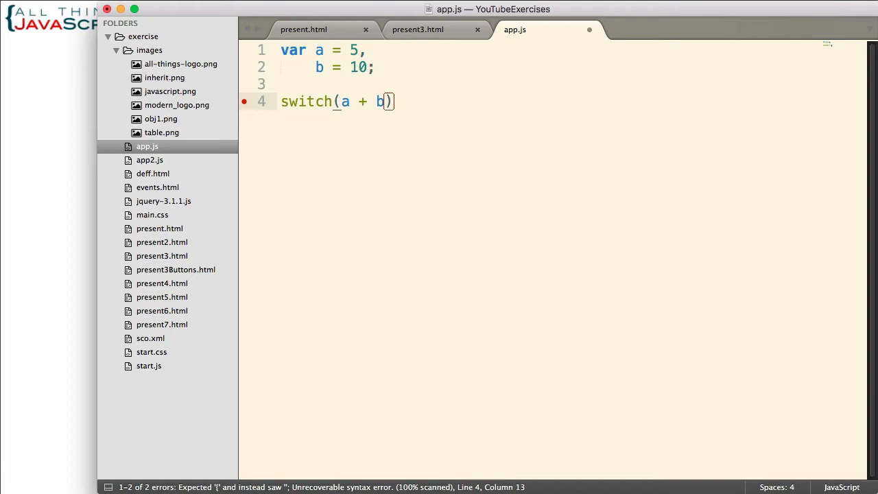
{"action": "type", "text": "{}"}
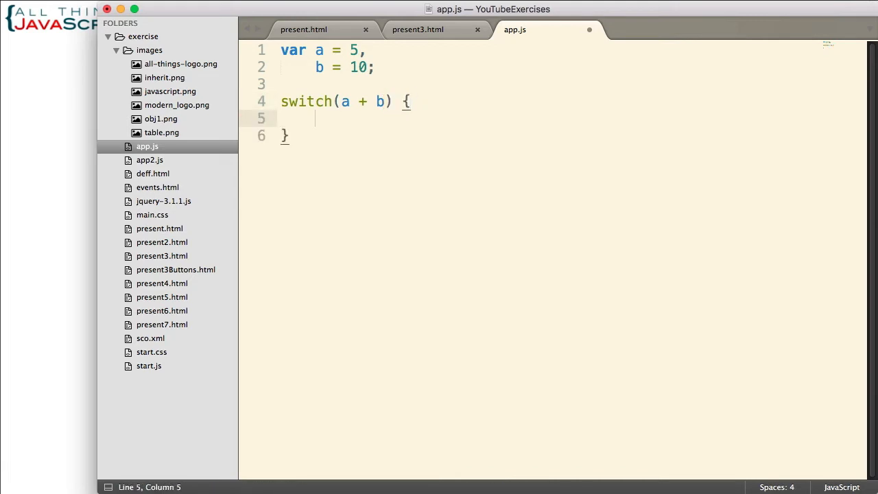
{"action": "mouse_move", "coordinate": [356, 165]}
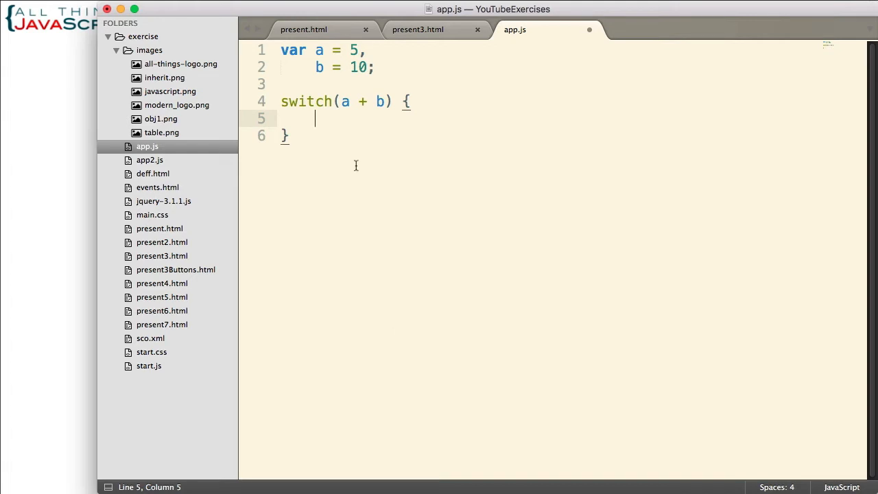
Add case 15: with a console.log of "First case".
{"action": "type", "text": "case"}
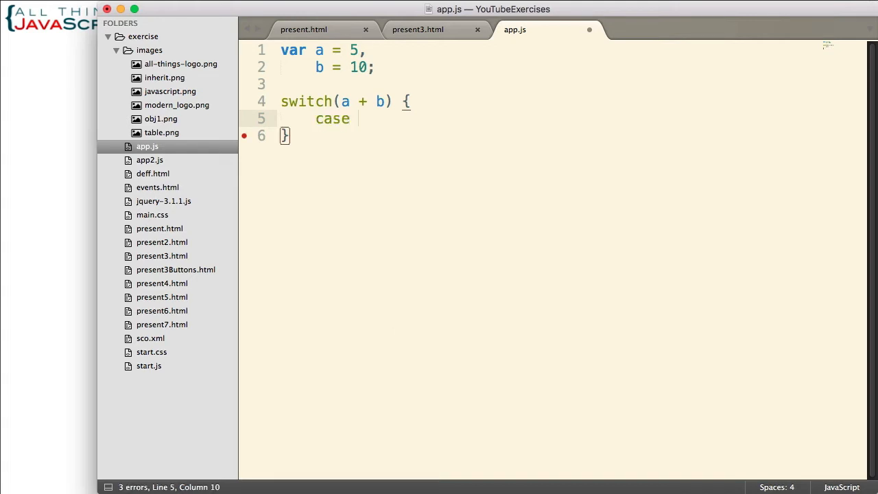
{"action": "type", "text": "15"}
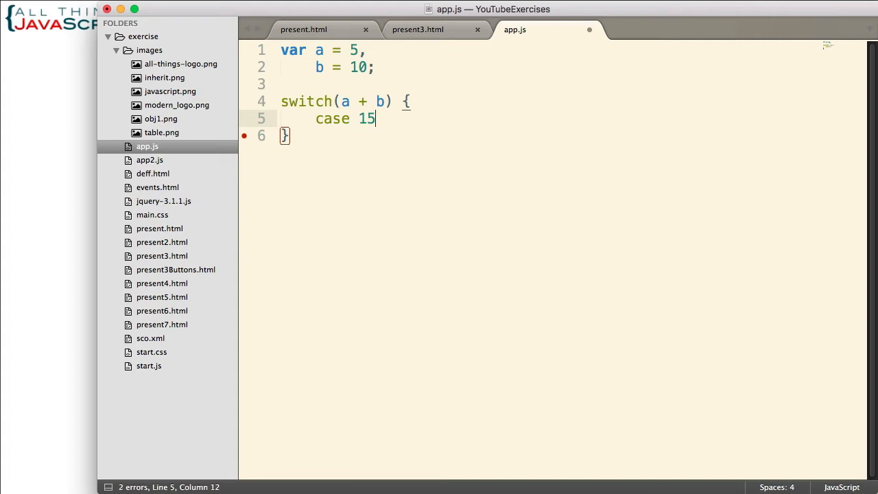
{"action": "type", "text": ":"}
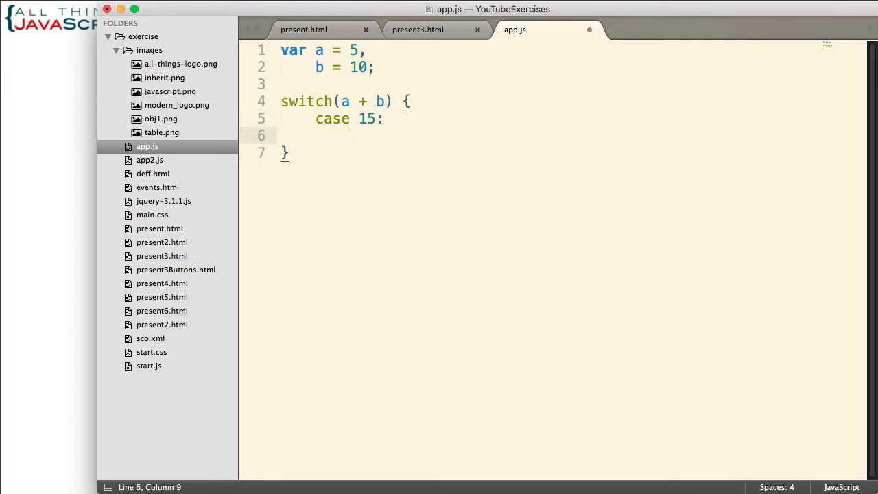
{"action": "type", "text": "consoloe"}
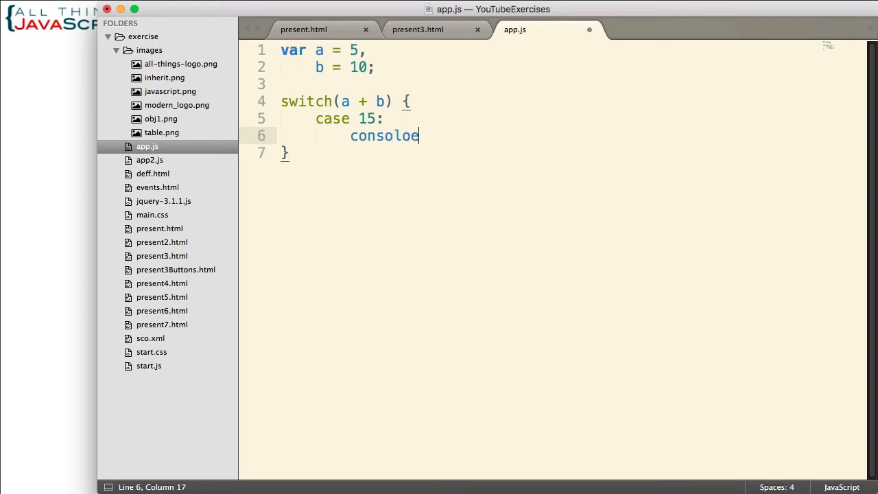
{"action": "type", "text": ".log(\""}
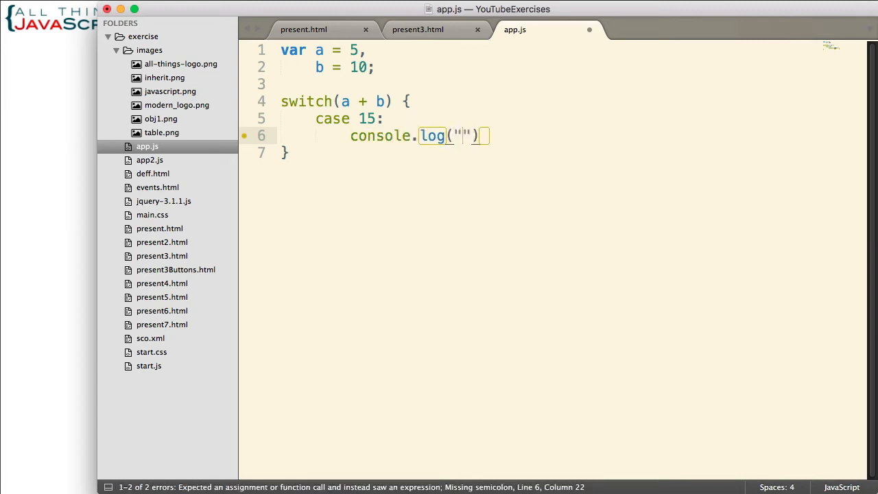
{"action": "type", "text": "First"}
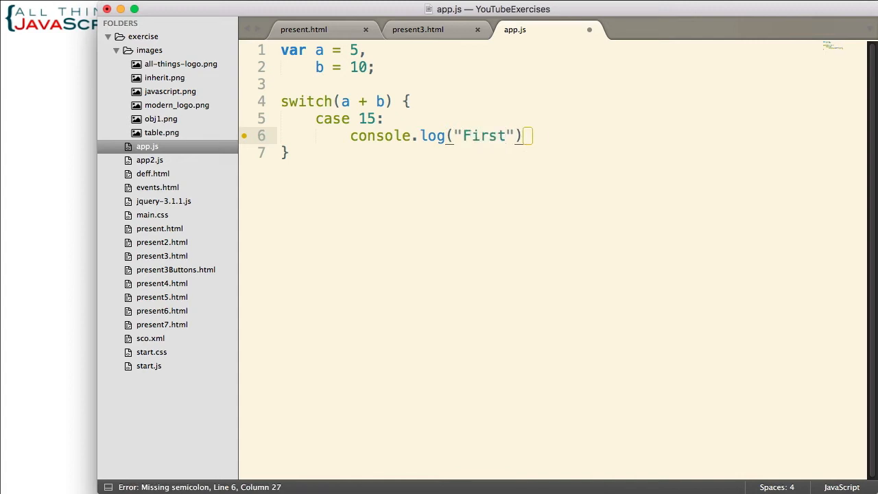
{"action": "type", "text": "case"}
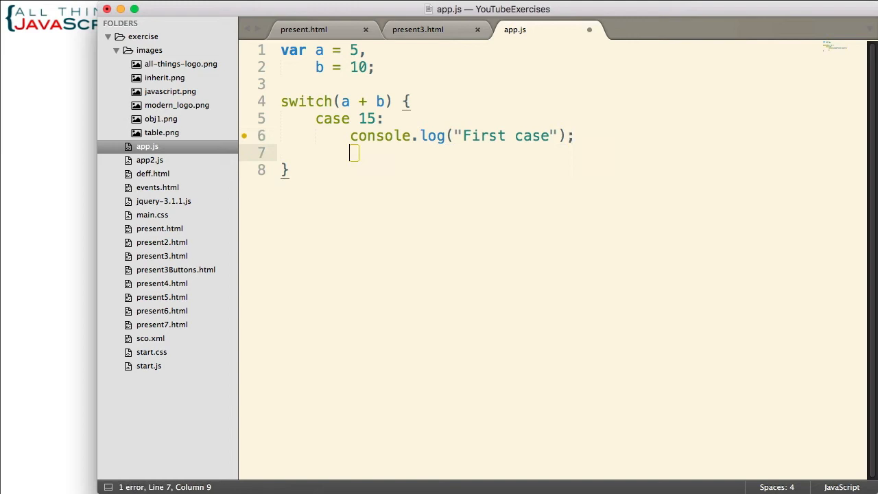
Log "15" in case 15 and end the branch with break;.
{"action": "type", "text": "console.log"}
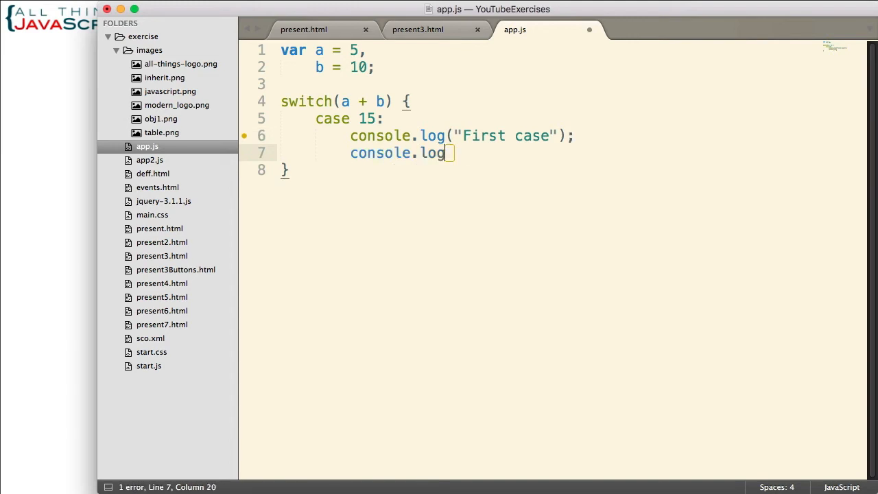
{"action": "type", "text": "()"}
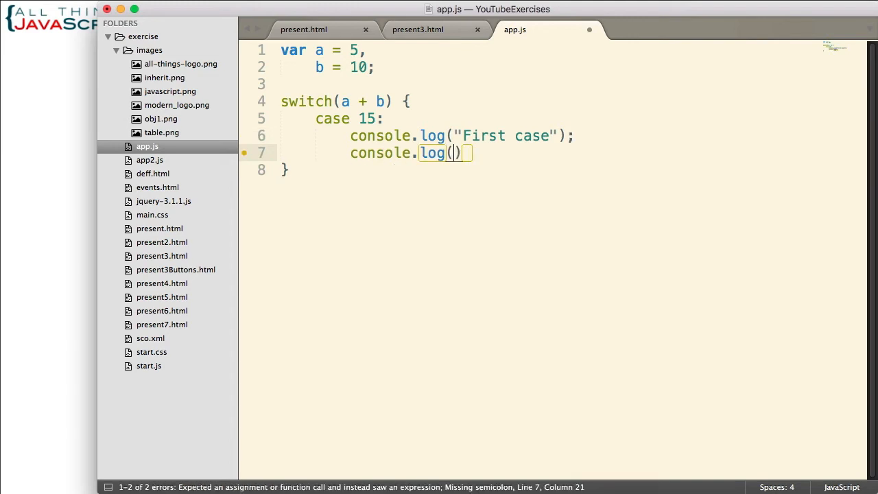
{"action": "type", "text": "\"15\""}
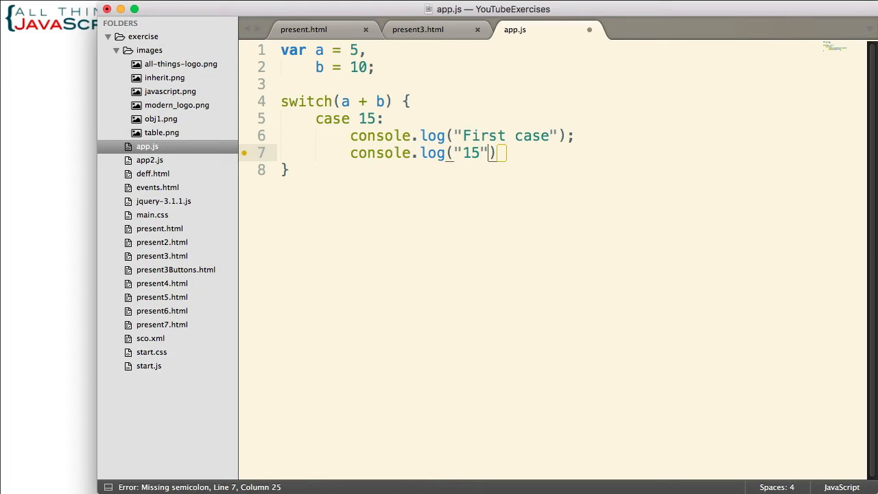
{"action": "key", "text": "enter"}
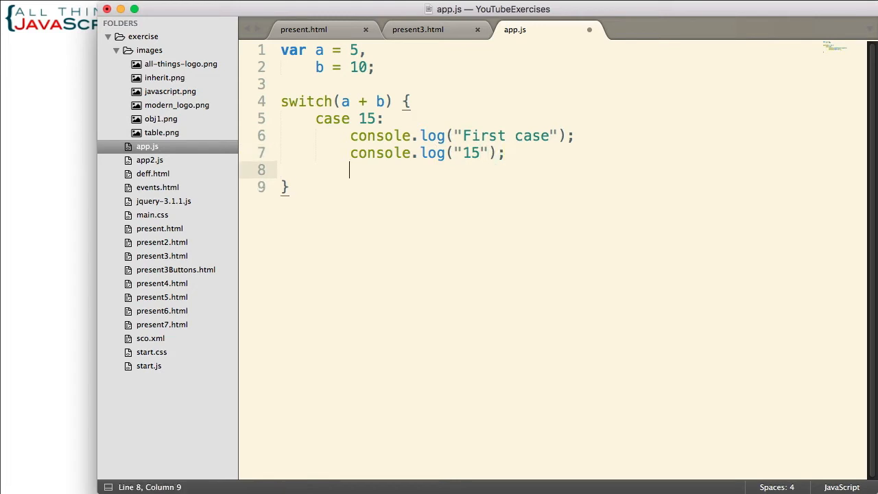
{"action": "type", "text": "break;"}
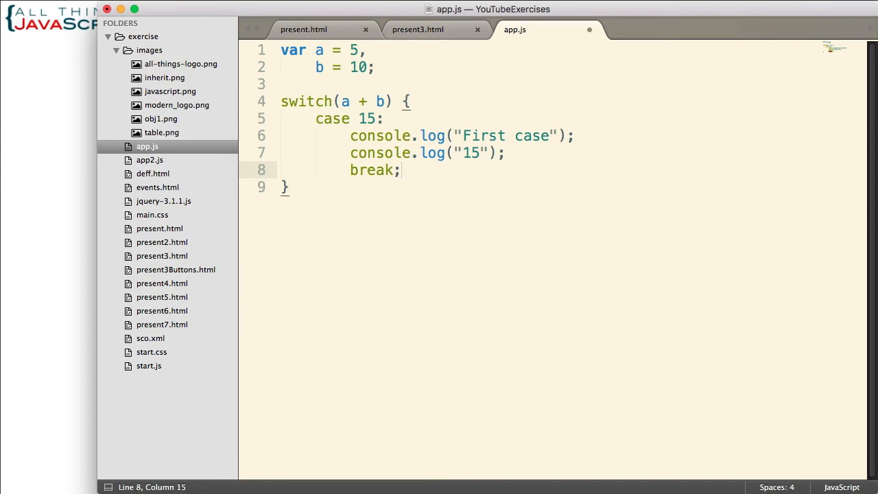
{"action": "key", "text": "enter"}
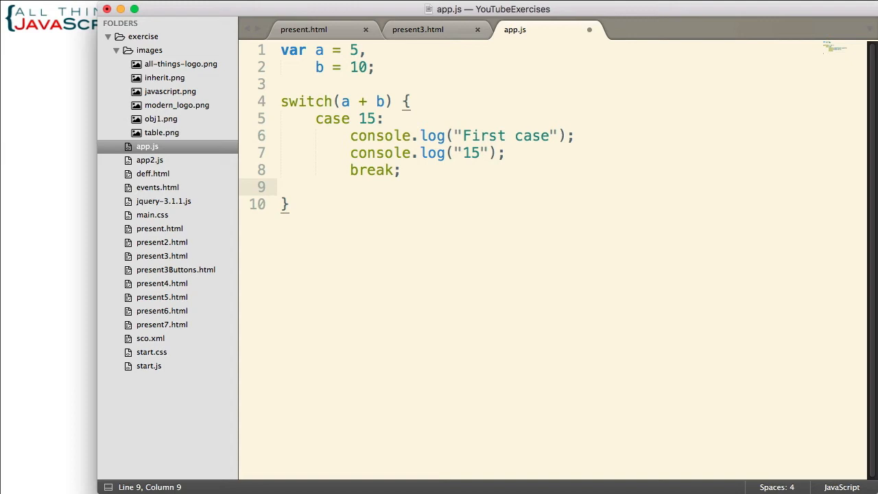
Add case 10: with a console.log of "Second case".
{"action": "type", "text": "case"}
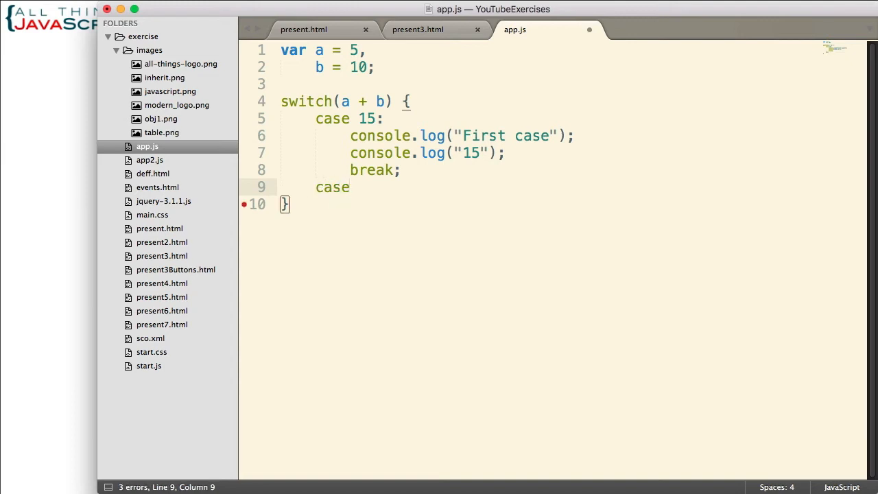
{"action": "type", "text": "10:"}
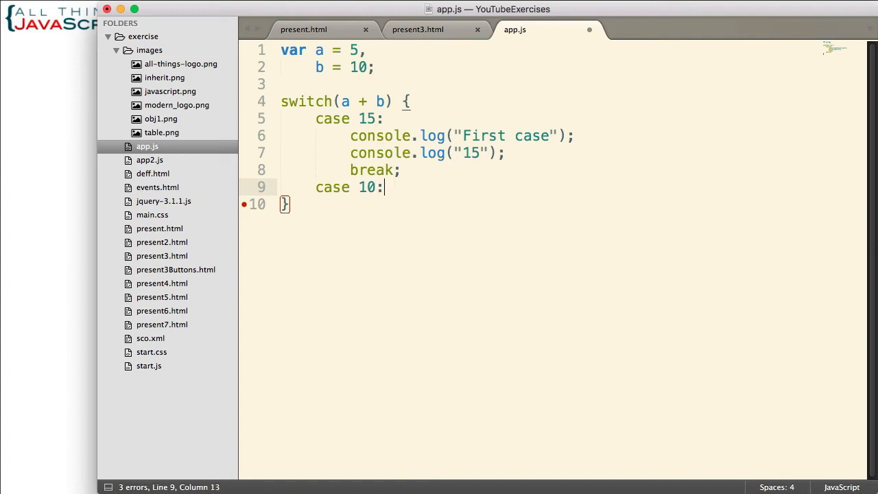
{"action": "type", "text": "console."}
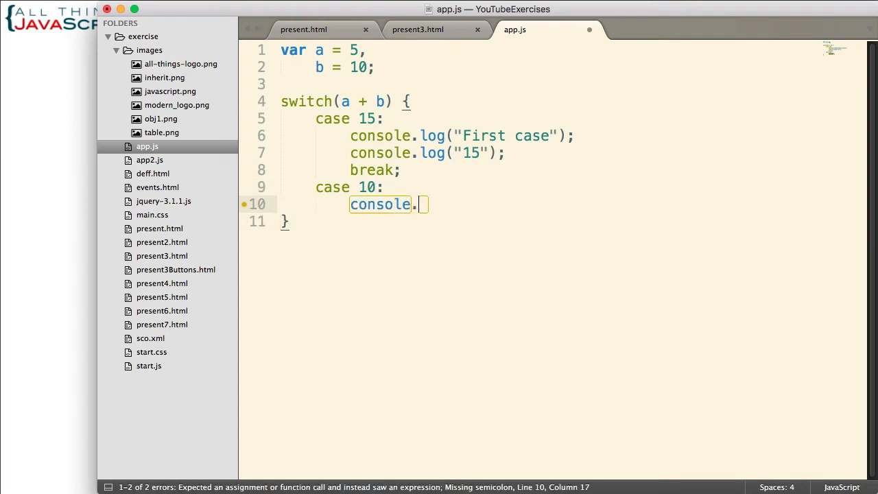
{"action": "type", "text": "log(\"\")"}
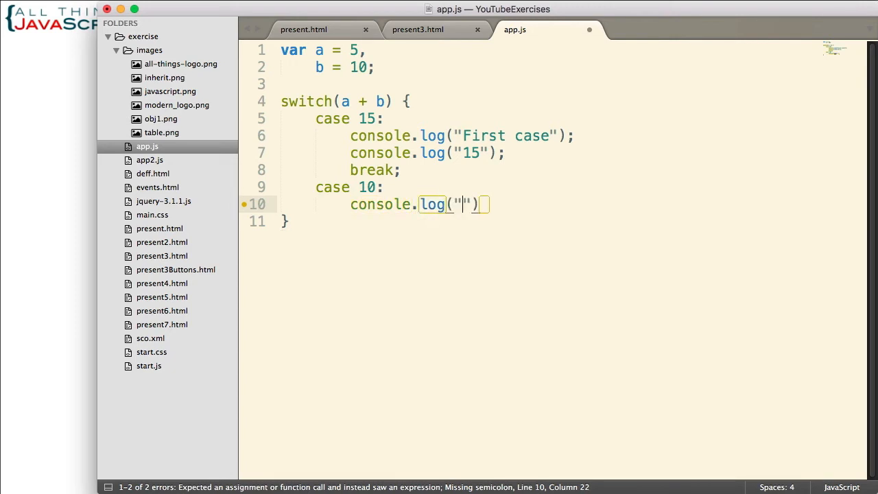
{"action": "type", "text": "Second case"}
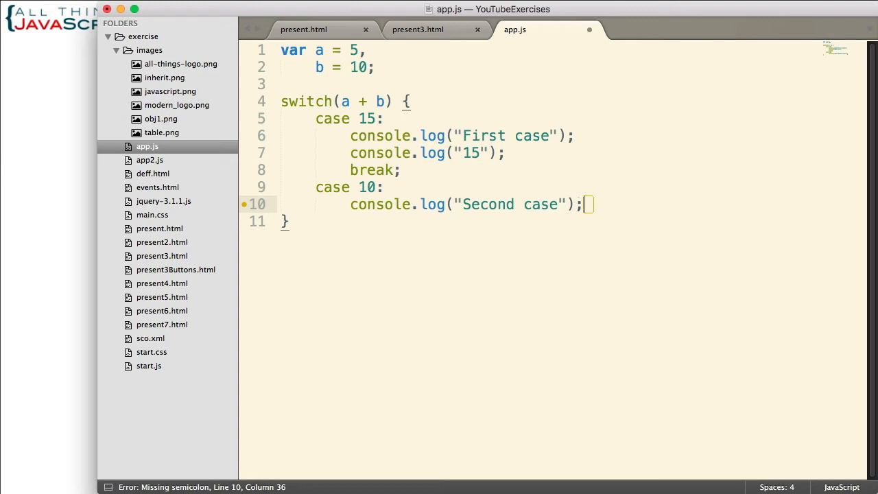
Log "10" in case 10 and end the branch with break;.
{"action": "type", "text": "console.log"}
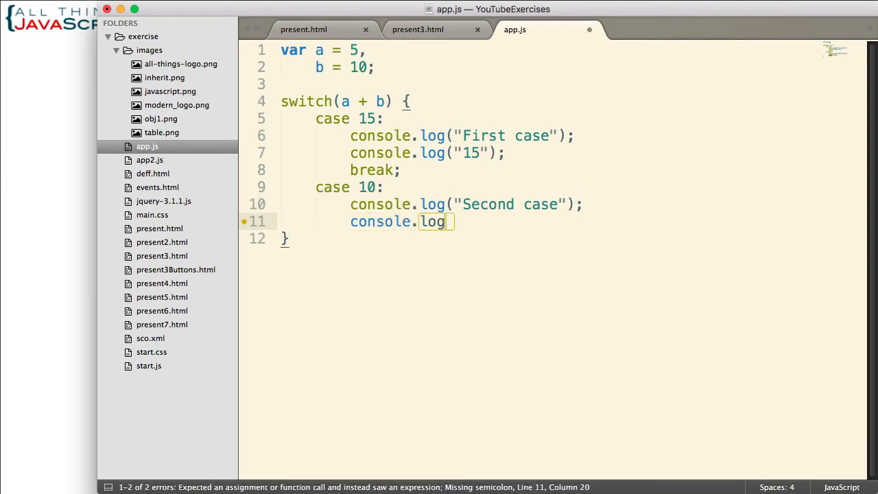
{"action": "type", "text": "(\"10\")"}
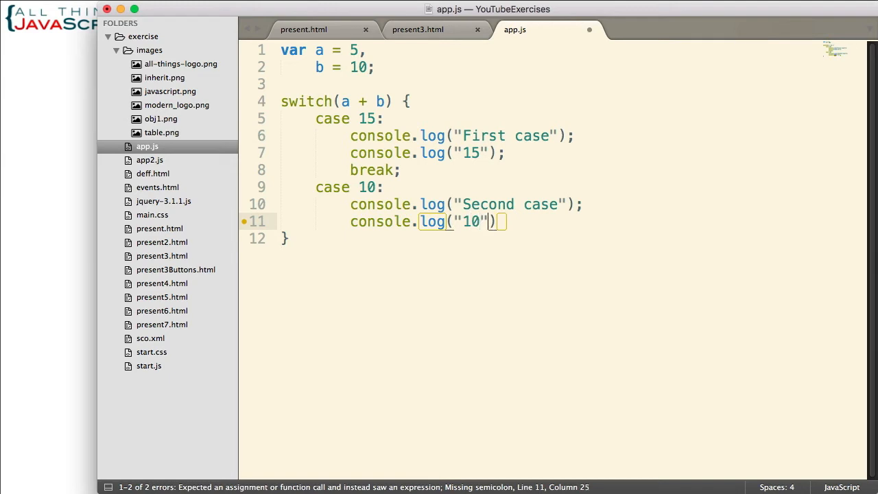
{"action": "type", "text": ";"}
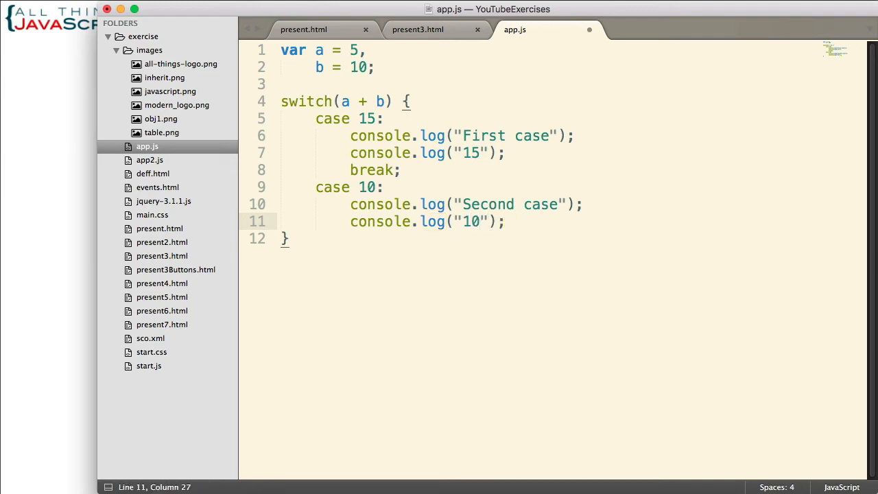
{"action": "type", "text": "break"}
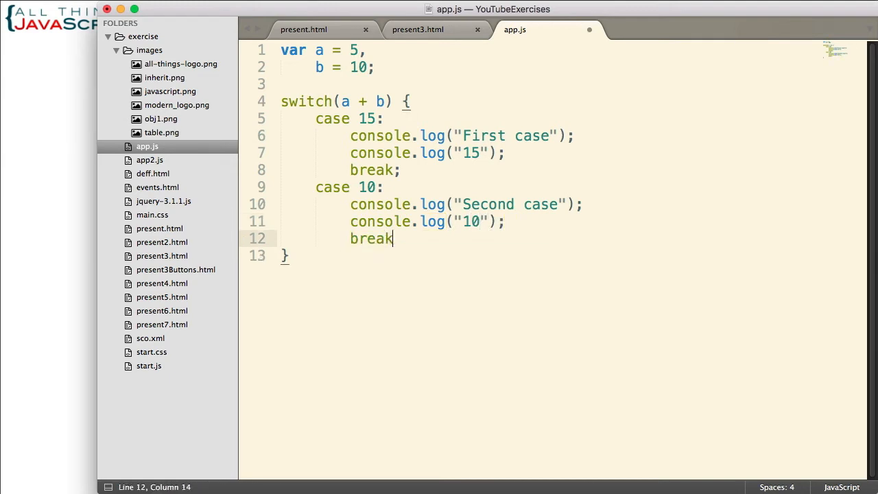
{"action": "type", "text": ";"}
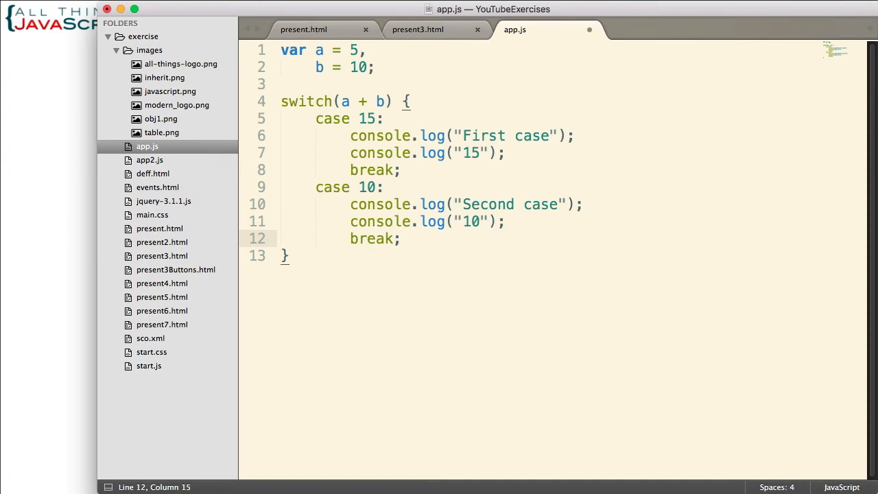
{"action": "key", "text": "Return"}
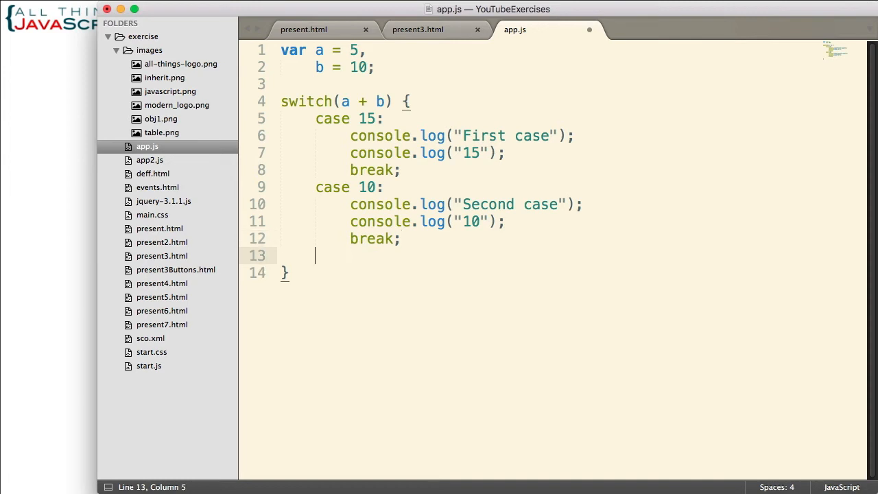
Add case 5: by pasting case 10's statements and editing them to log "third case" and "5".
{"action": "type", "text": "case"}
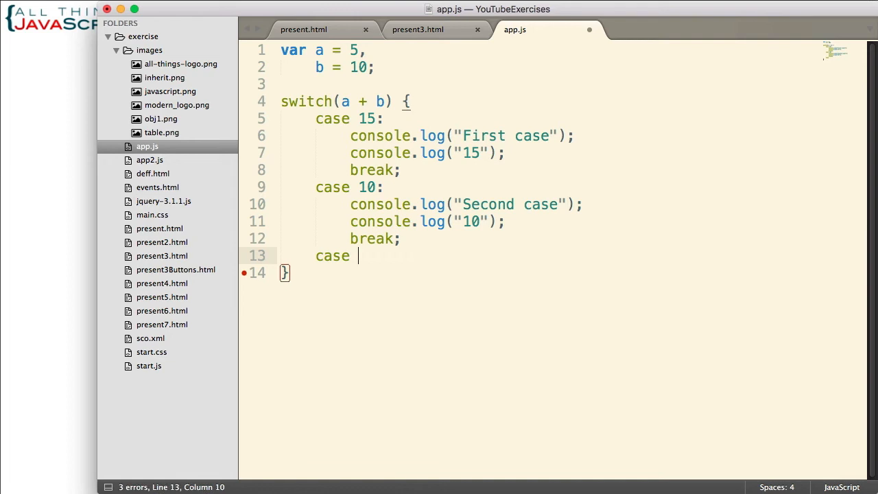
{"action": "type", "text": "5:"}
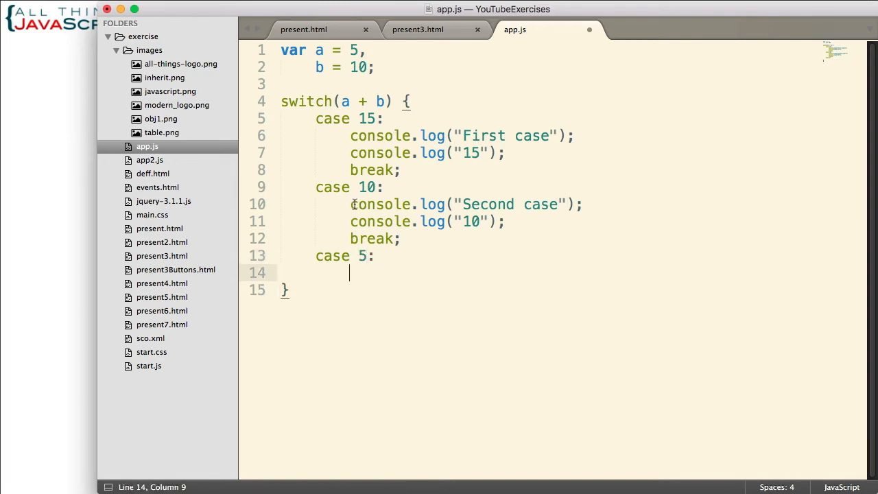
{"action": "left_click_drag", "start_coordinate": [351, 203], "coordinate": [401, 239]}
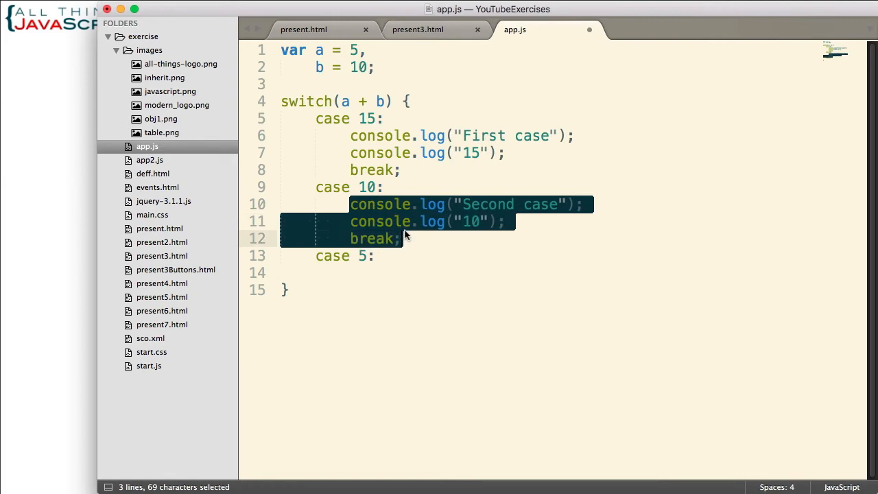
{"action": "left_click", "coordinate": [425, 269]}
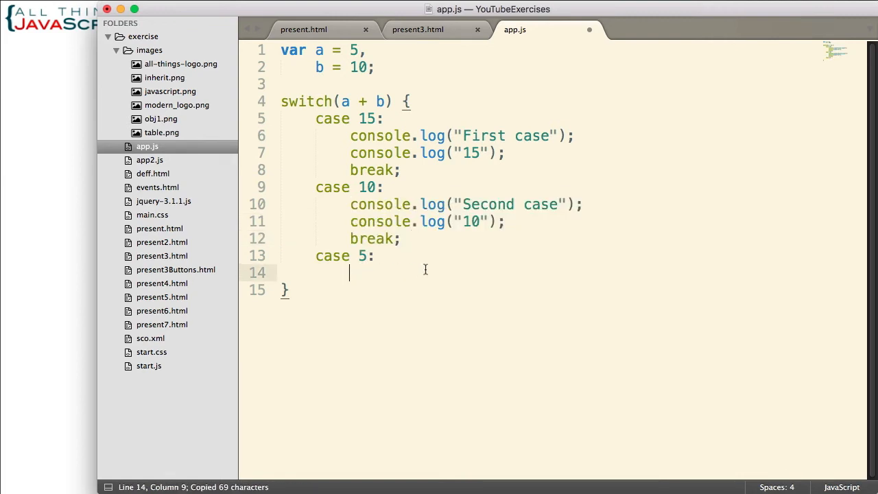
{"action": "key", "text": "cmd+v"}
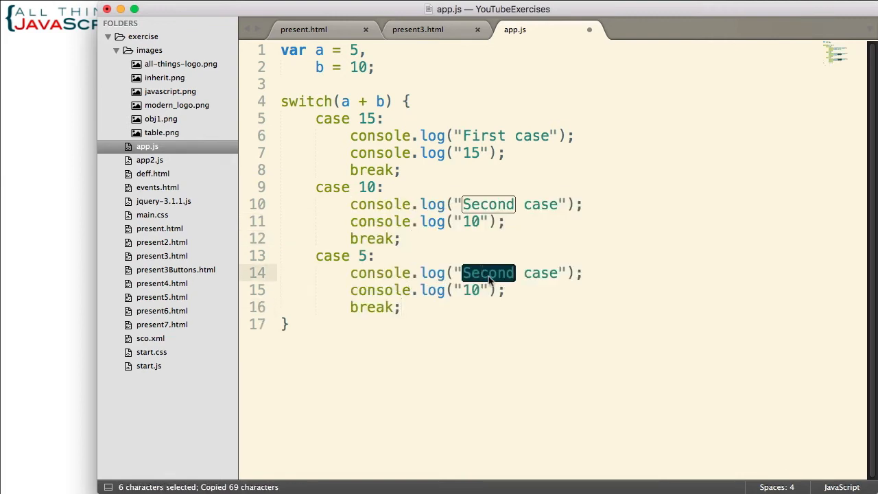
{"action": "type", "text": "third"}
{"action": "type", "text": "de"}
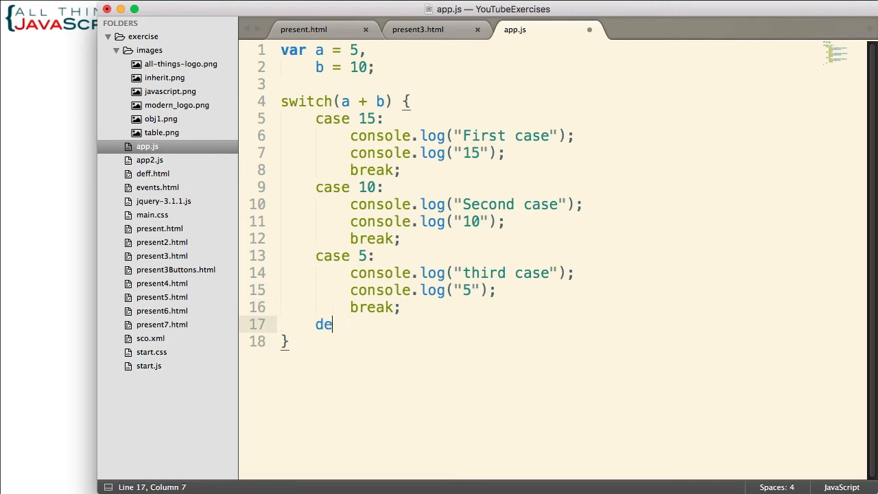
Add the default: label with a console.log of "Default clause".
{"action": "type", "text": "fault"}
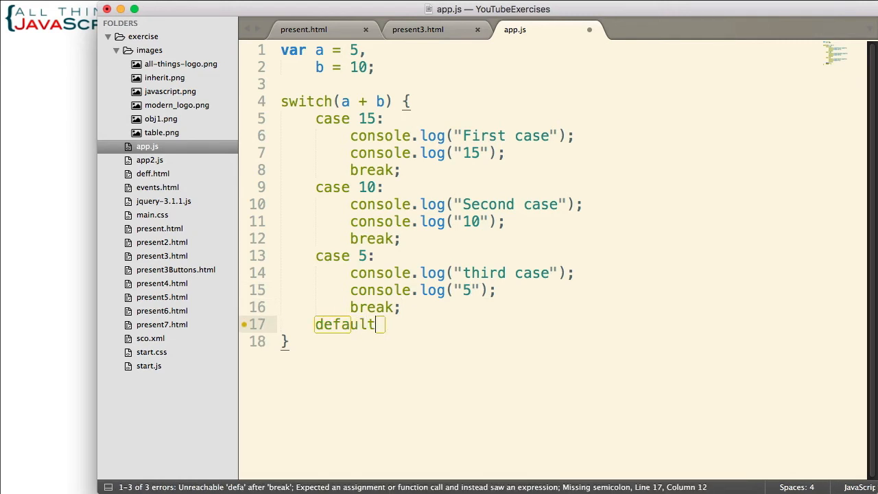
{"action": "key", "text": "enter"}
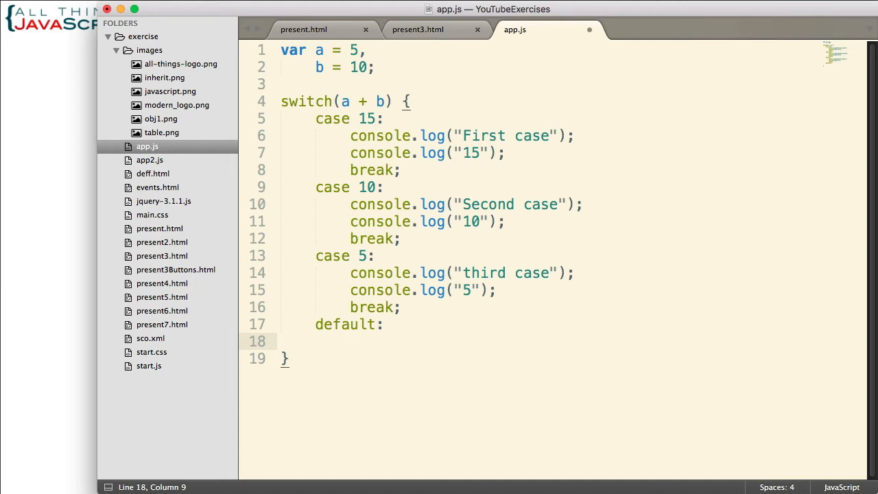
{"action": "type", "text": "console.log"}
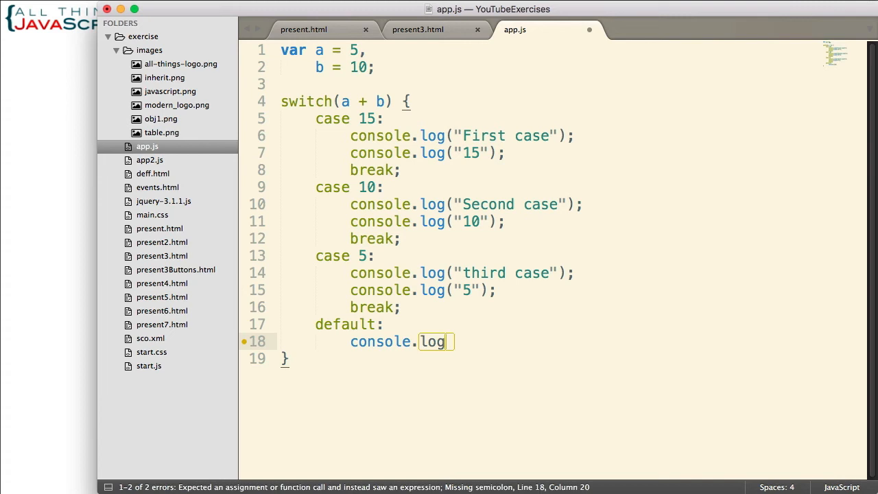
{"action": "type", "text": "(\"Default\""}
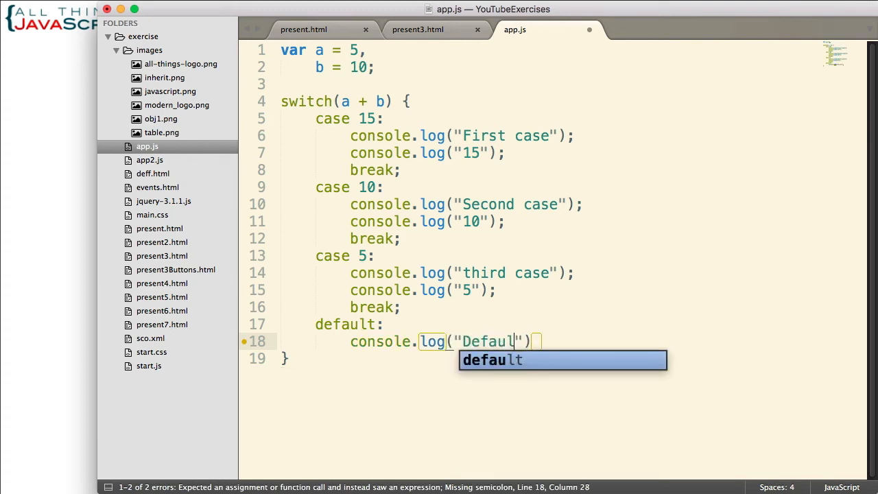
{"action": "type", "text": "cla"}
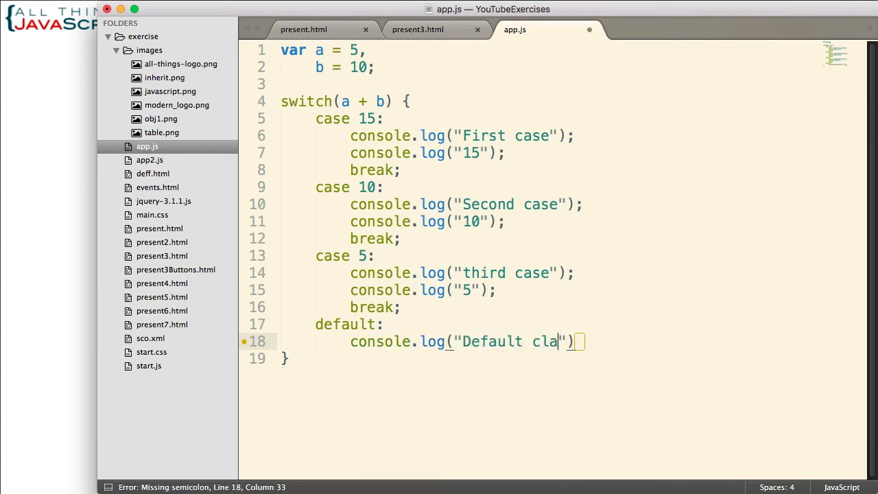
{"action": "type", "text": "use"}
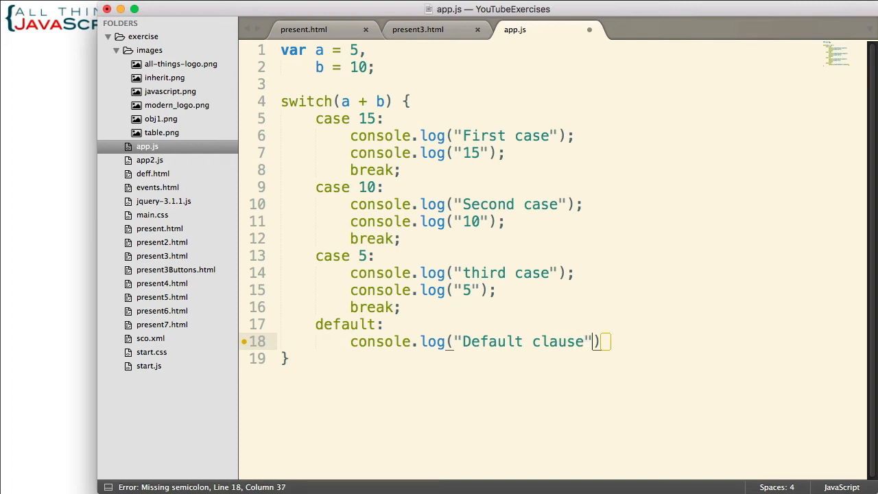
Log "Didn't match" in the default clause and end it with break;.
{"action": "type", "text": "console.log"}
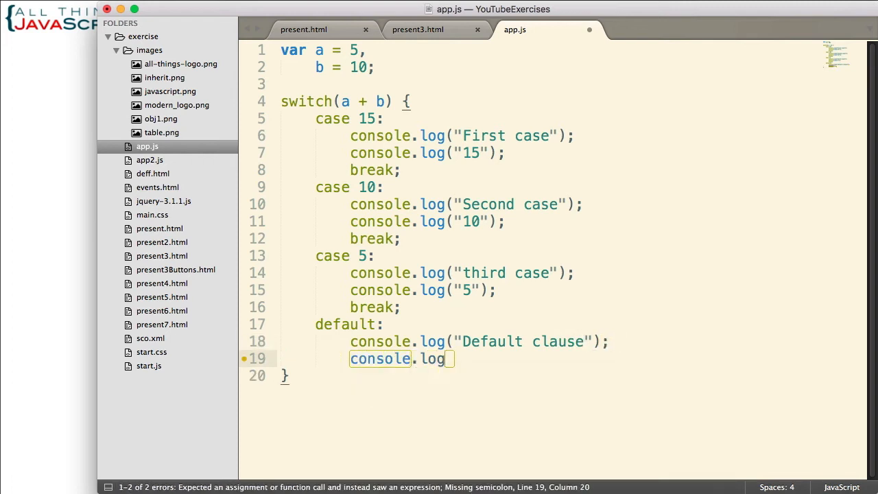
{"action": "type", "text": "(\"\")"}
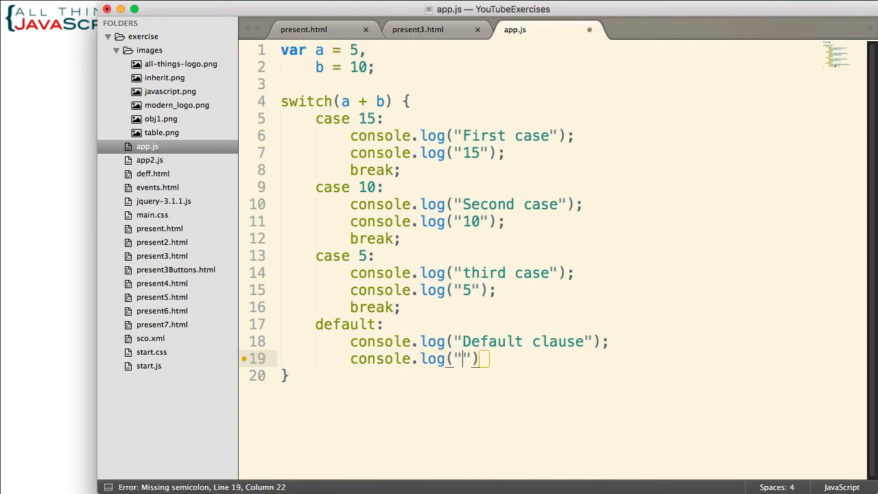
{"action": "type", "text": "Didn't"}
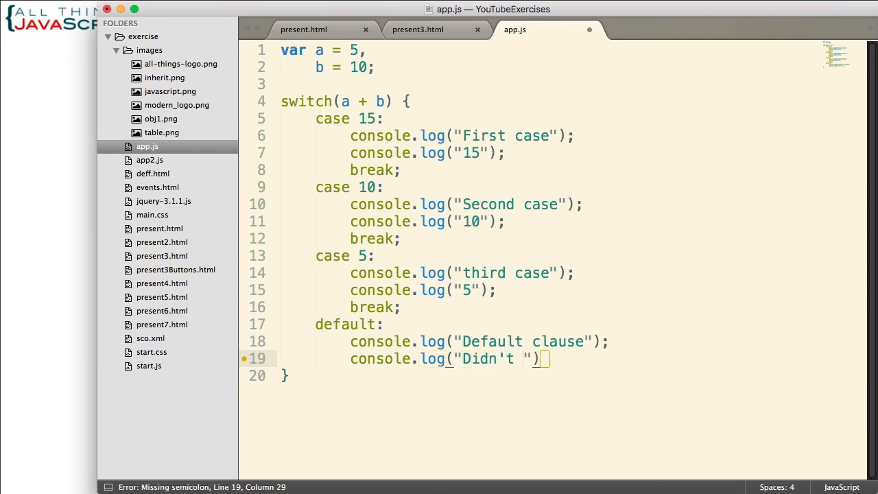
{"action": "type", "text": "match"}
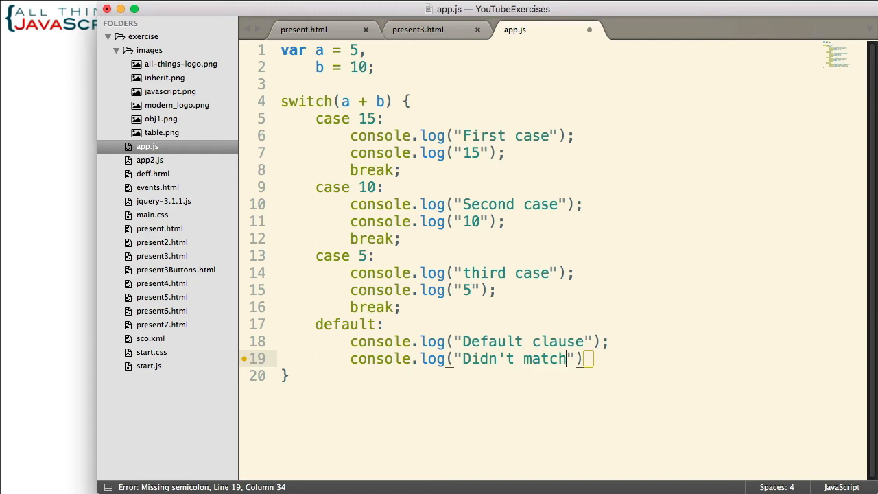
{"action": "type", "text": ";"}
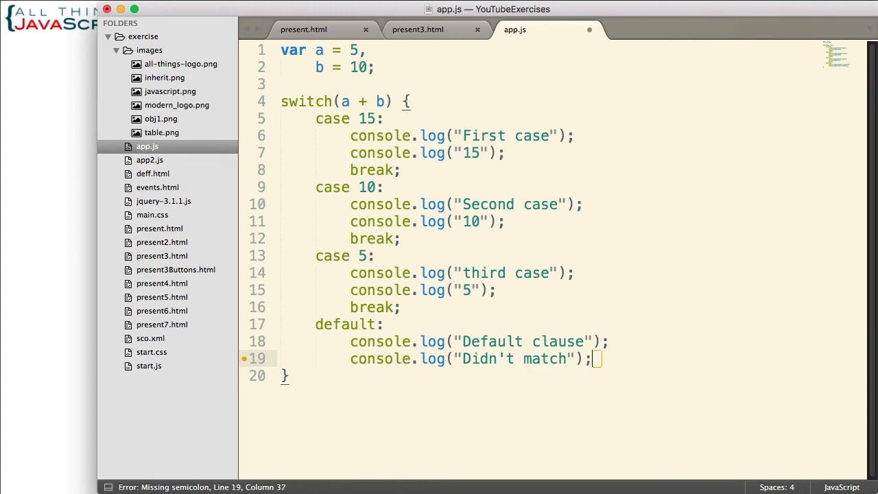
{"action": "type", "text": "break;"}
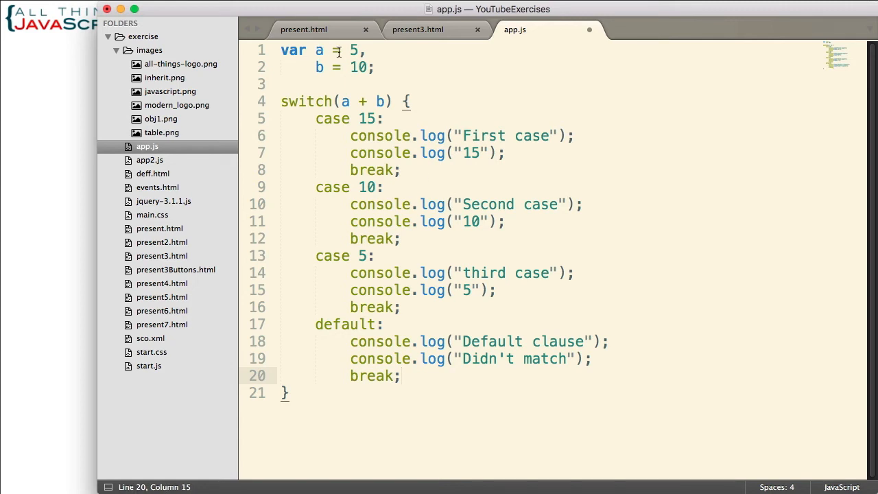
{"action": "mouse_move", "coordinate": [518, 118]}
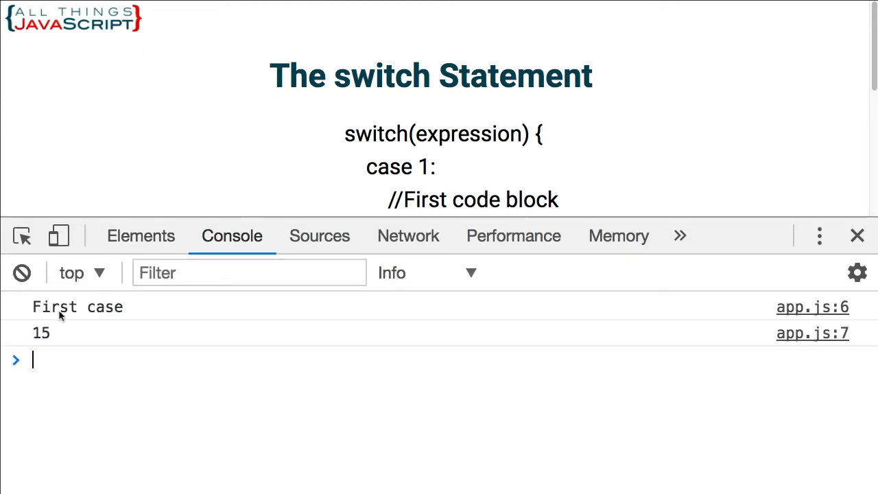
{"action": "mouse_move", "coordinate": [50, 337]}
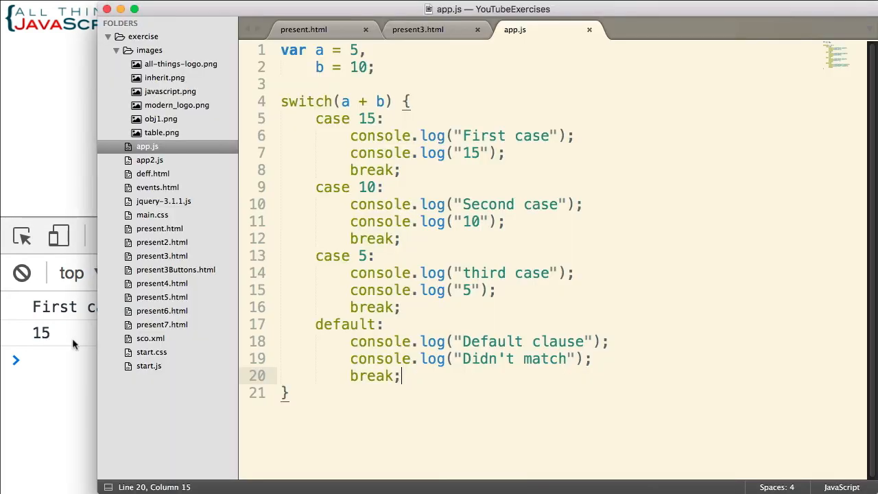
{"action": "mouse_move", "coordinate": [365, 118]}
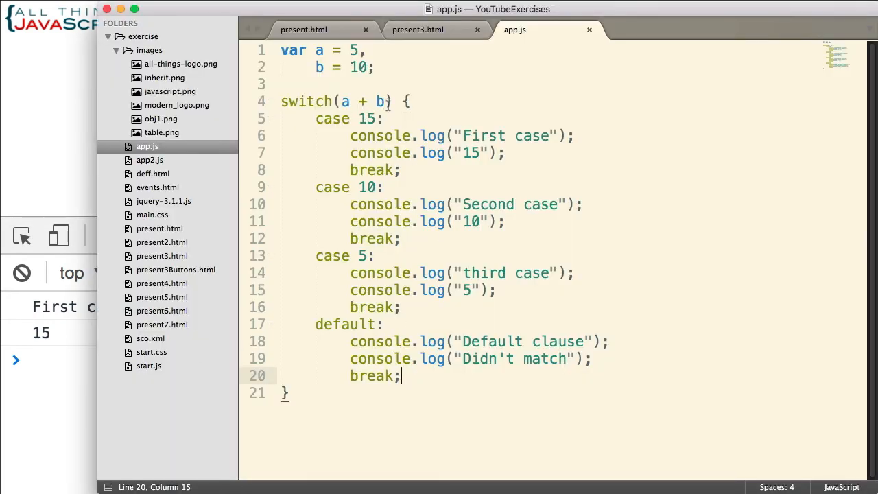
{"action": "mouse_move", "coordinate": [348, 49]}
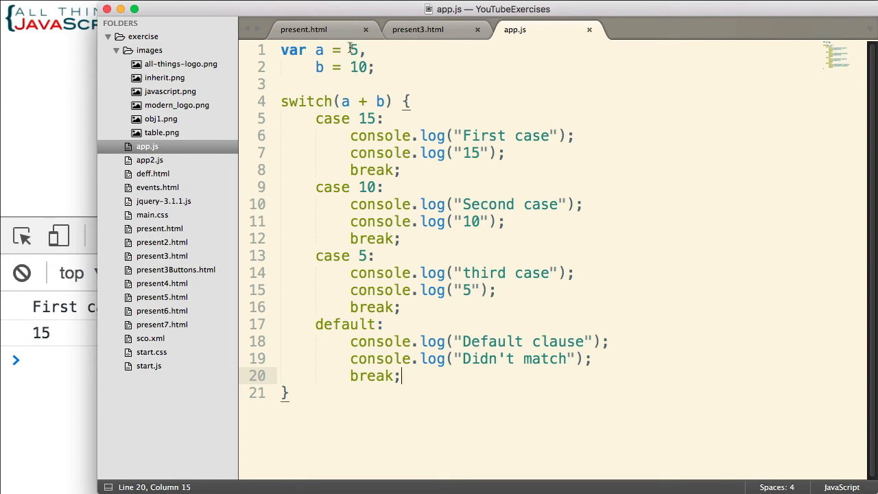
Change a to 1 so a + b matches no case and falls to default.
{"action": "type", "text": "1"}
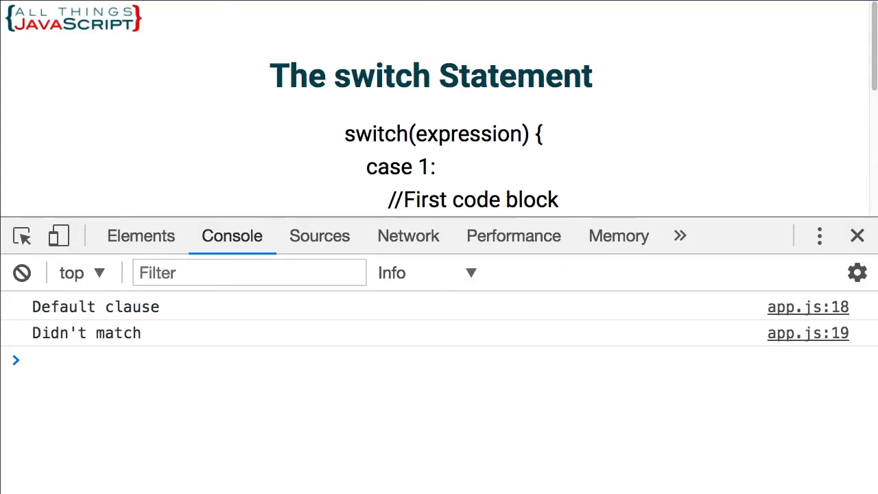
{"action": "mouse_move", "coordinate": [88, 348]}
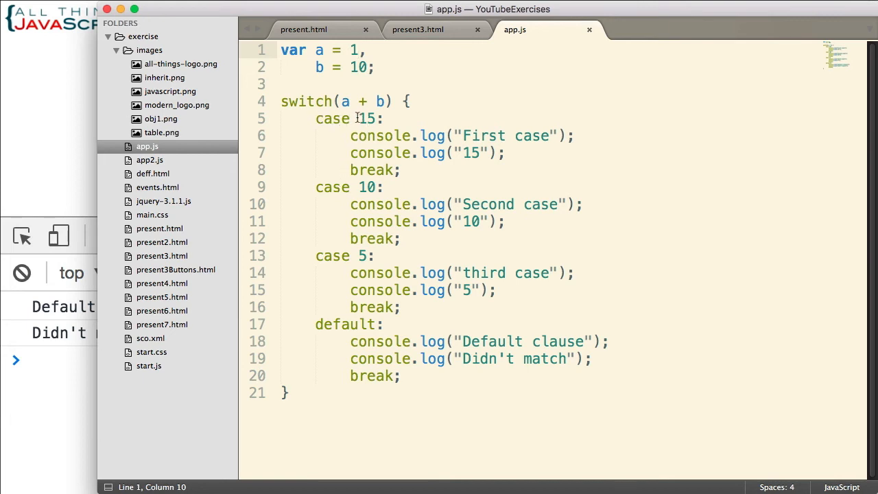
Rewrite the first label as case 9 + 6 and restore a to 5.
{"action": "double_click", "coordinate": [365, 118]}
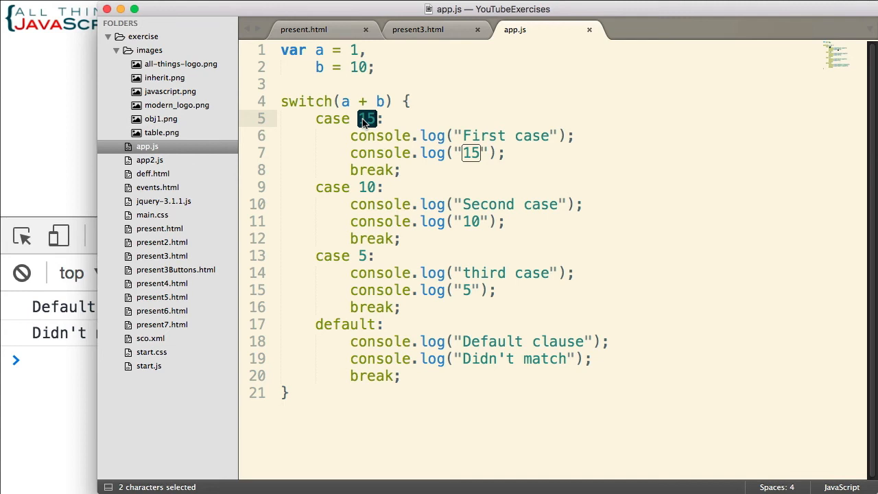
{"action": "type", "text": "9"}
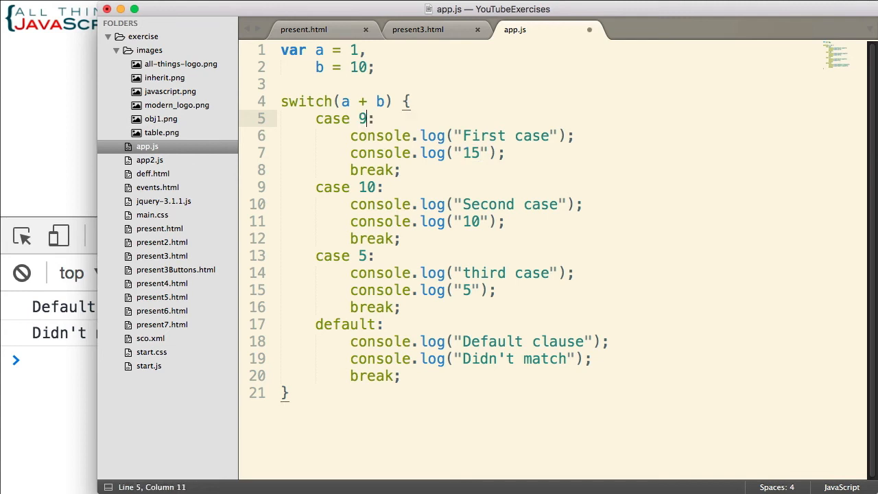
{"action": "type", "text": "+ 6"}
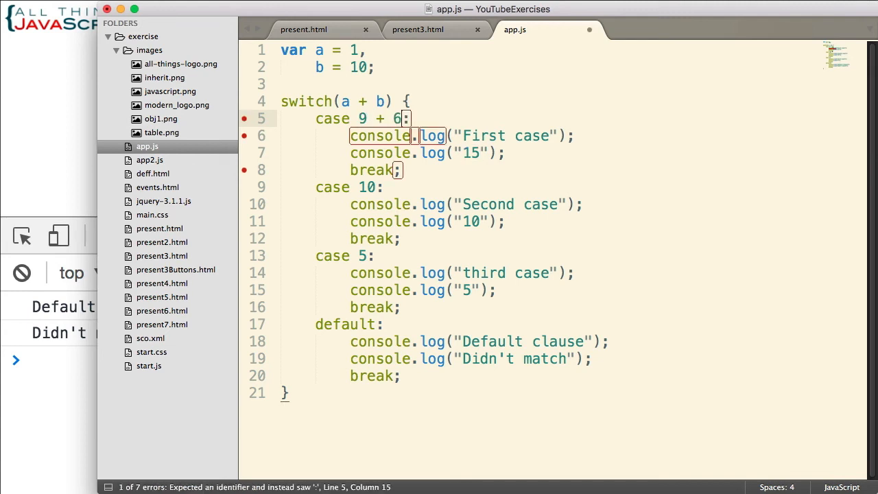
{"action": "left_click", "coordinate": [354, 49]}
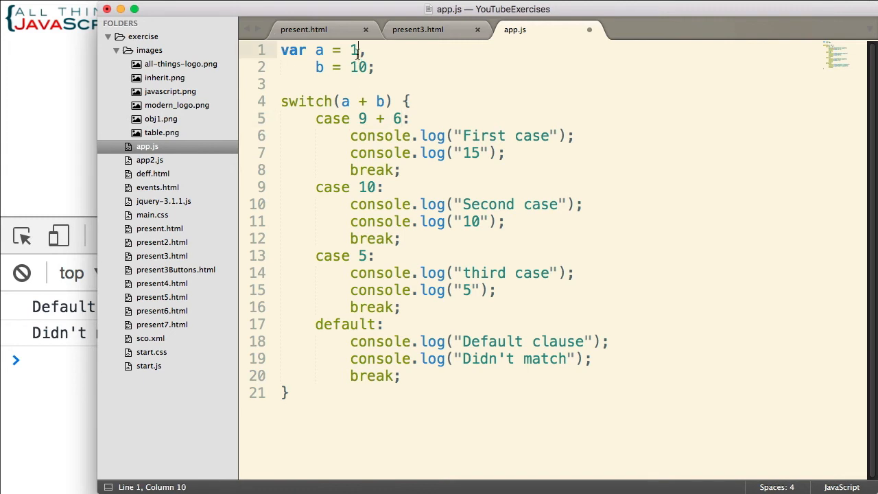
{"action": "type", "text": "5"}
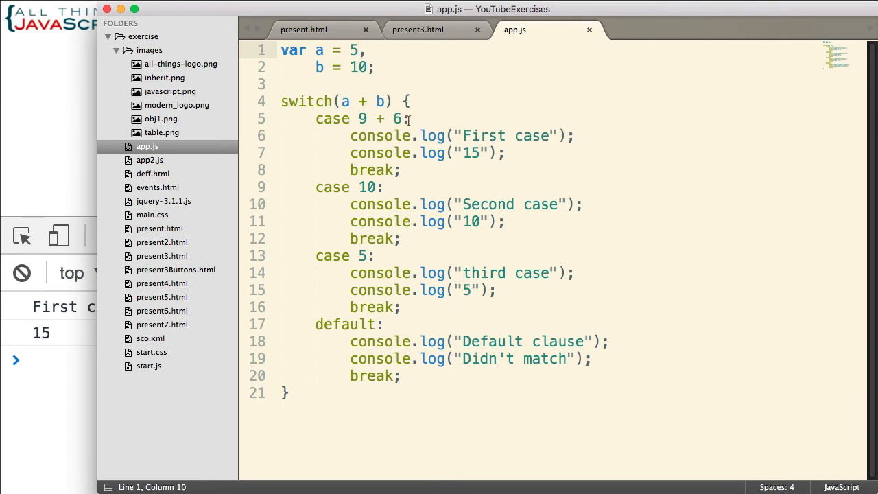
Add a case 15: label under case 9 + 6, both sharing the First case block.
{"action": "type", "text": "case 15"}
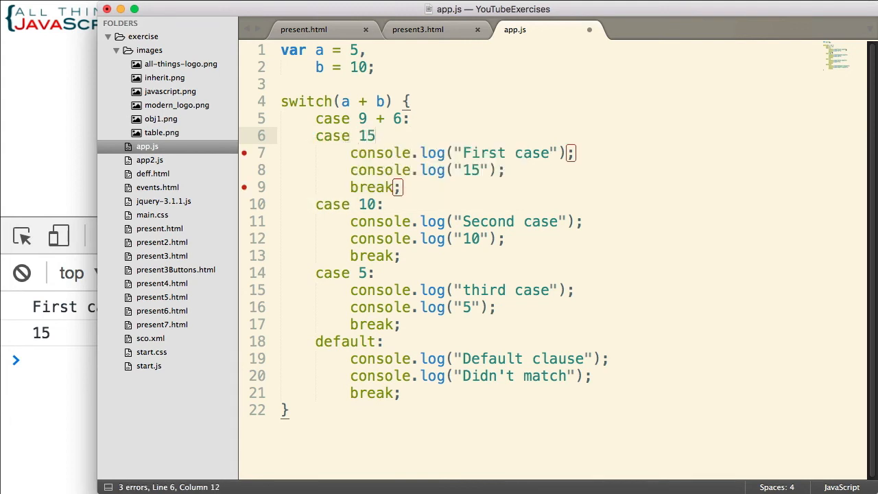
{"action": "type", "text": ":"}
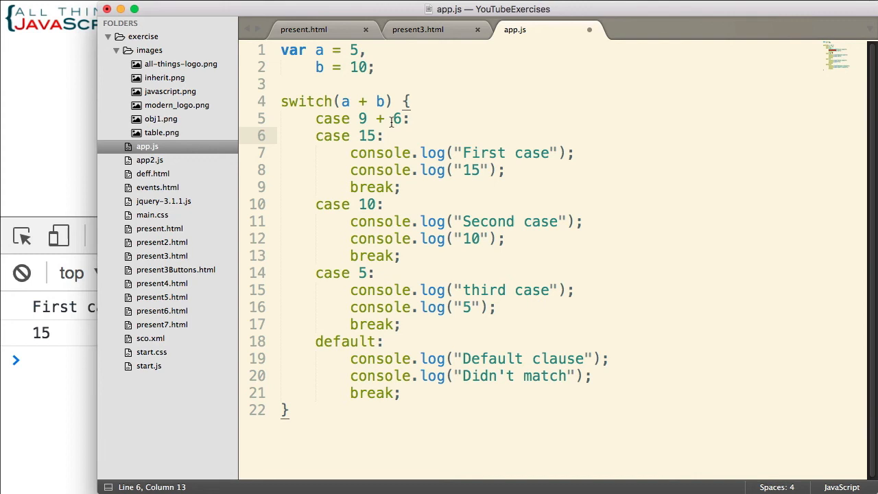
{"action": "double_click", "coordinate": [365, 135]}
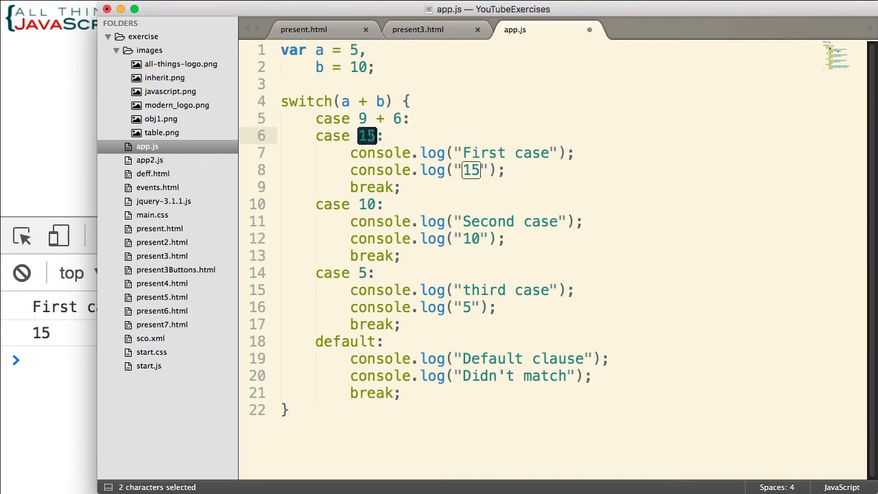
{"action": "mouse_move", "coordinate": [356, 116]}
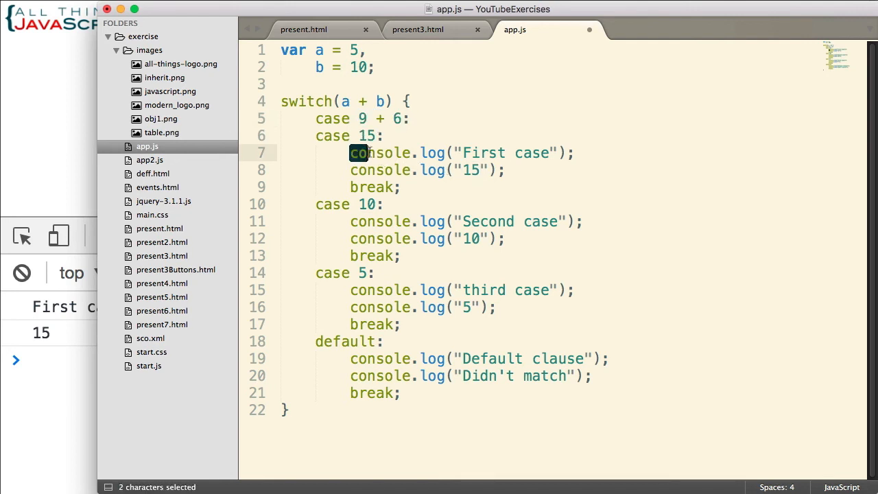
{"action": "left_click_drag", "start_coordinate": [351, 153], "coordinate": [505, 170]}
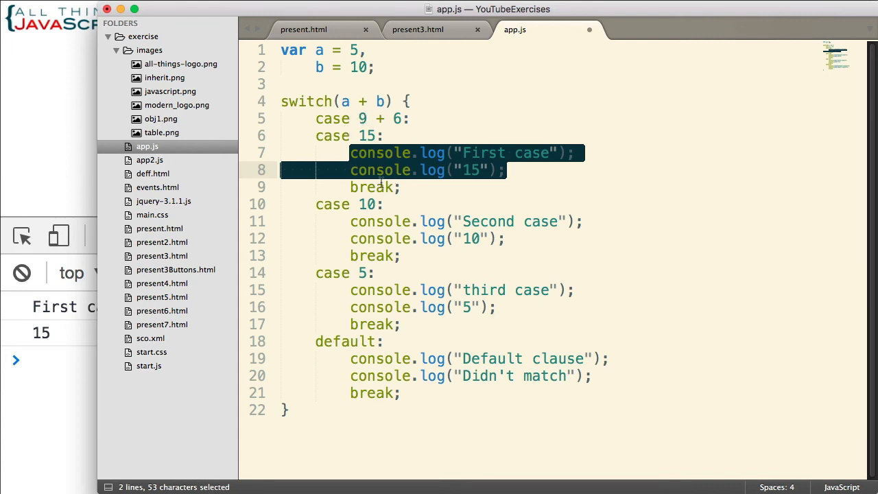
{"action": "left_click", "coordinate": [386, 136]}
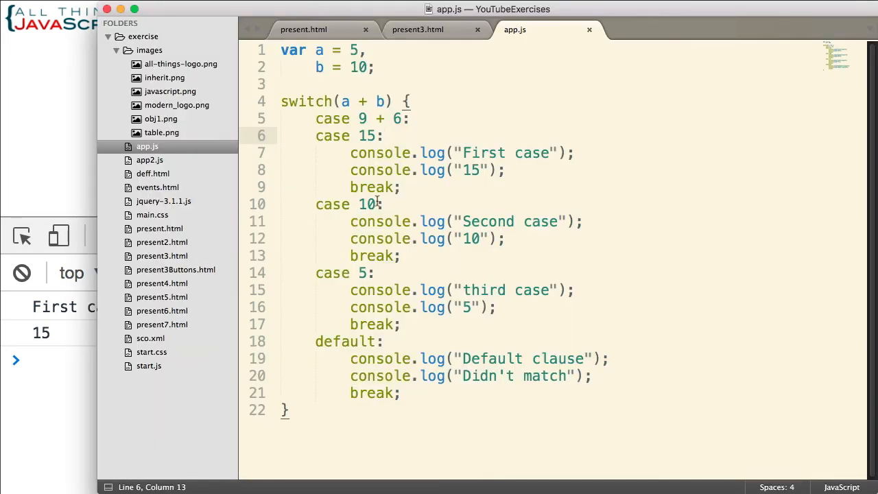
Comment out the first case's break so execution falls through to case 10.
{"action": "left_click", "coordinate": [400, 187]}
{"action": "type", "text": "//"}
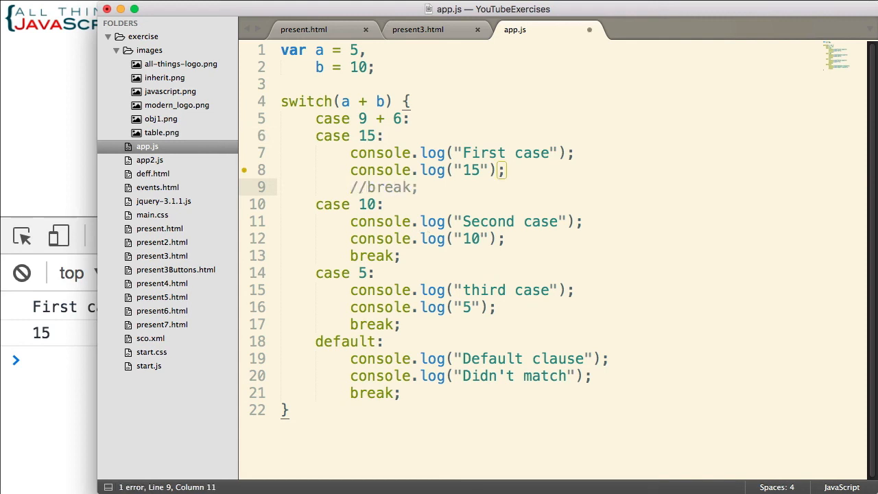
{"action": "mouse_move", "coordinate": [412, 140]}
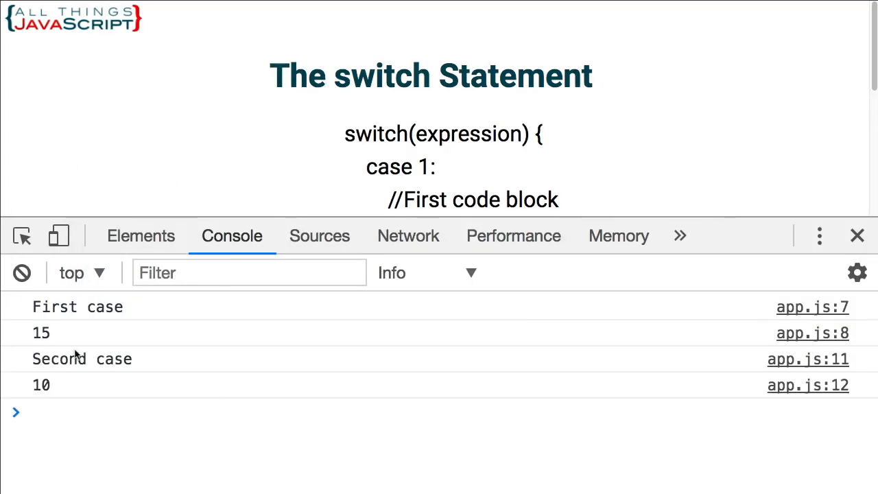
{"action": "mouse_move", "coordinate": [85, 327]}
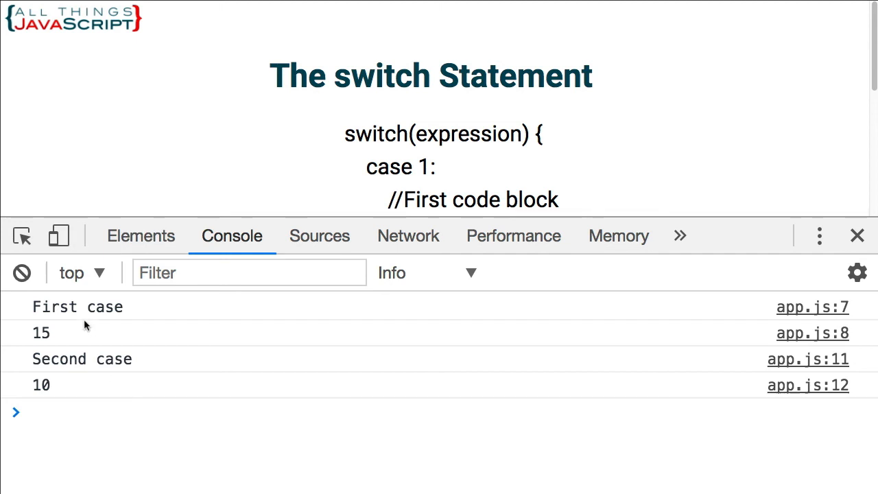
{"action": "mouse_move", "coordinate": [74, 383]}
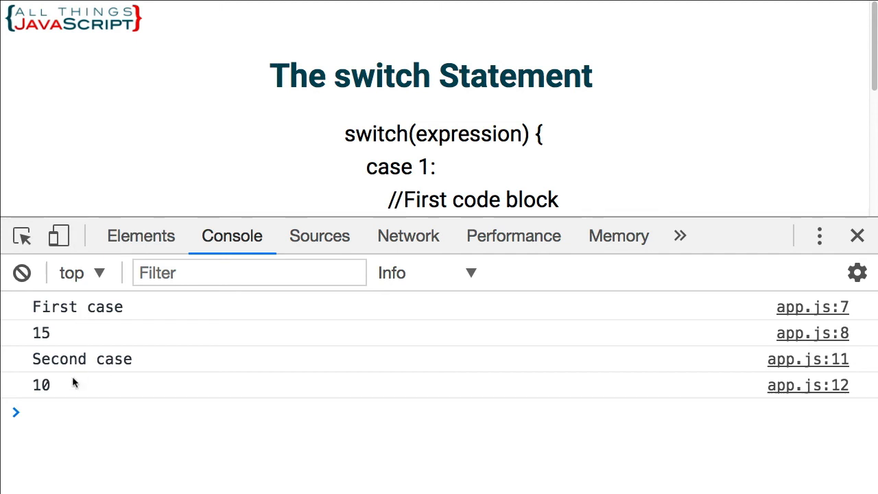
{"action": "mouse_move", "coordinate": [74, 384]}
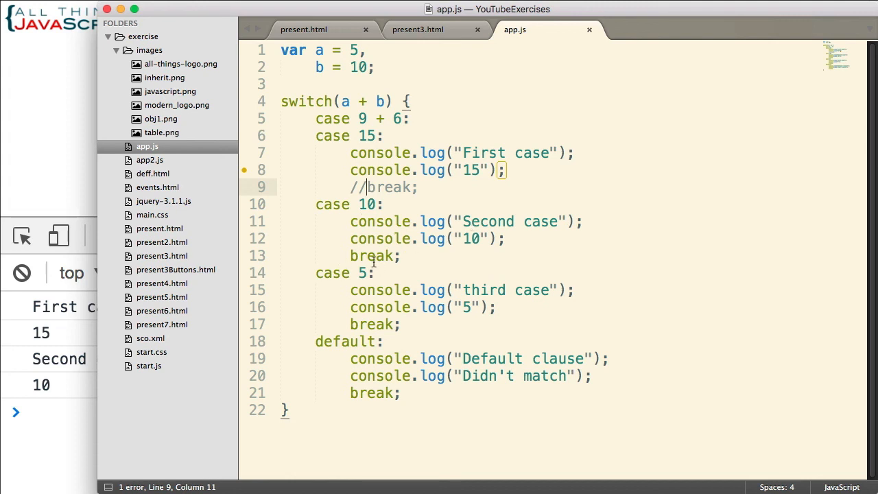
{"action": "left_click", "coordinate": [373, 255]}
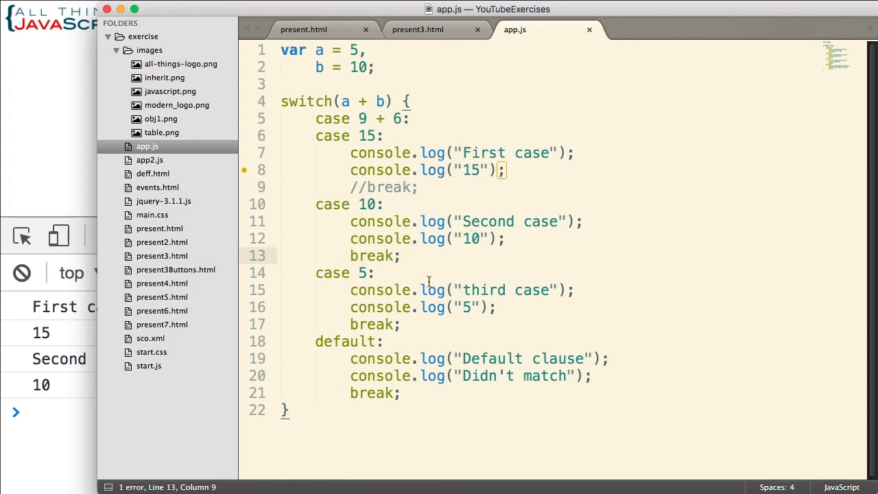